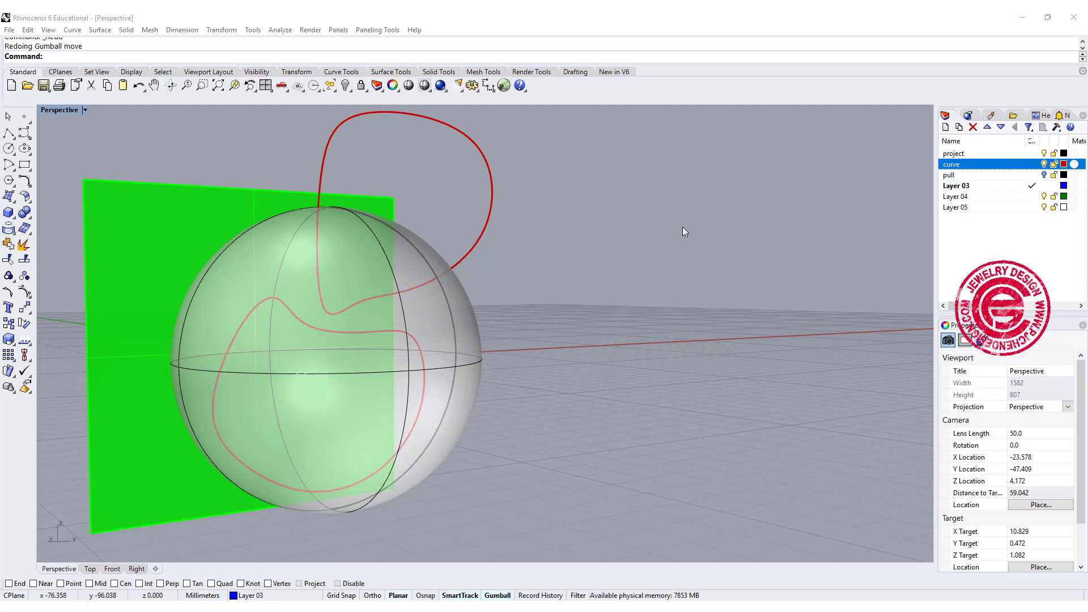
mouse_move(682, 233)
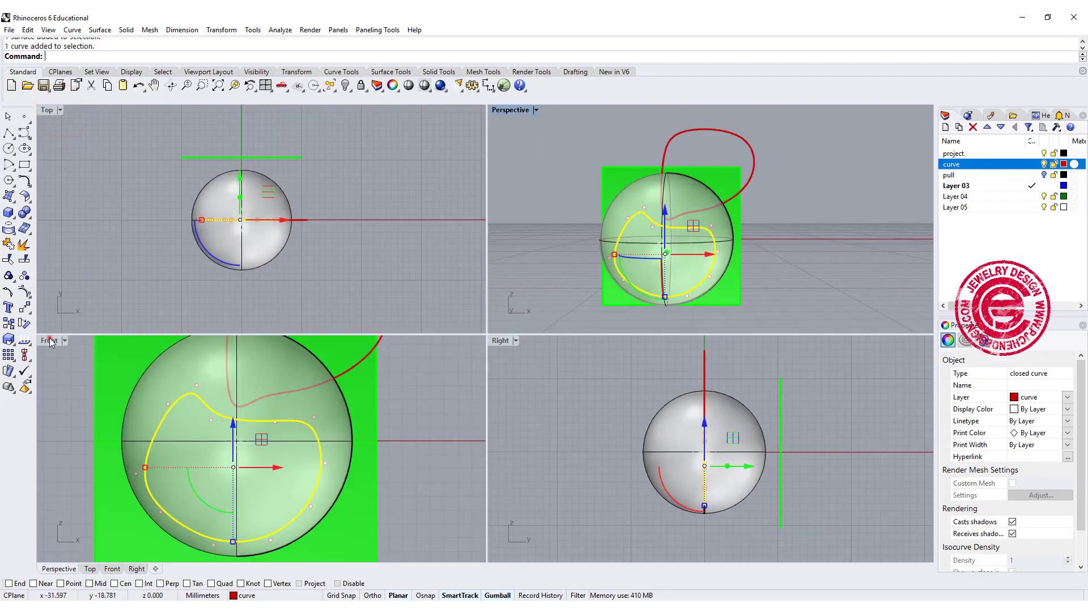
- Maximize the Front viewport and clear the curve selection
double_click(49, 340)
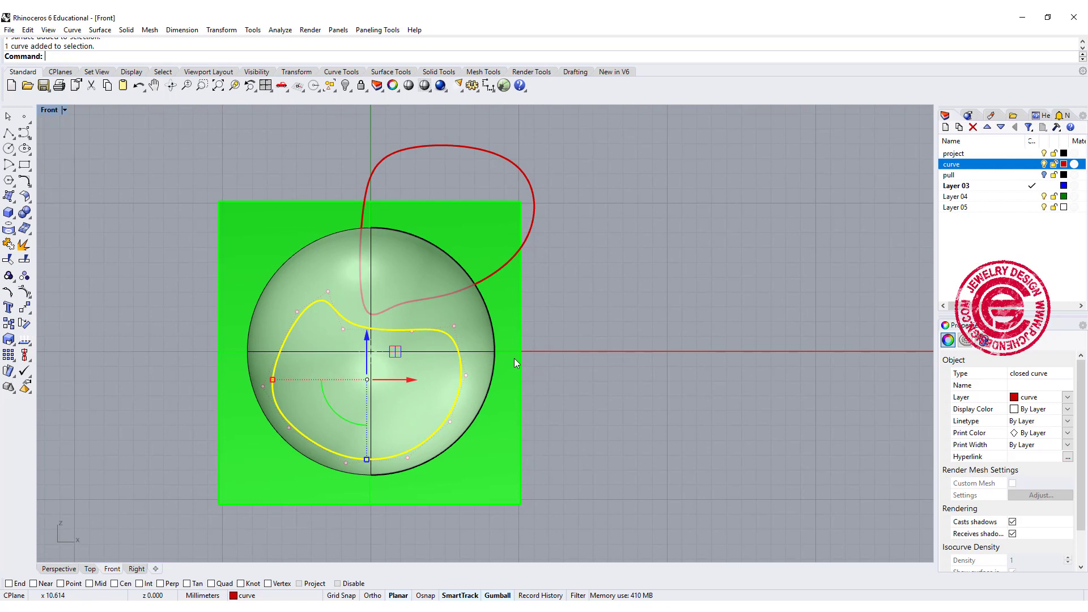
mouse_move(406, 335)
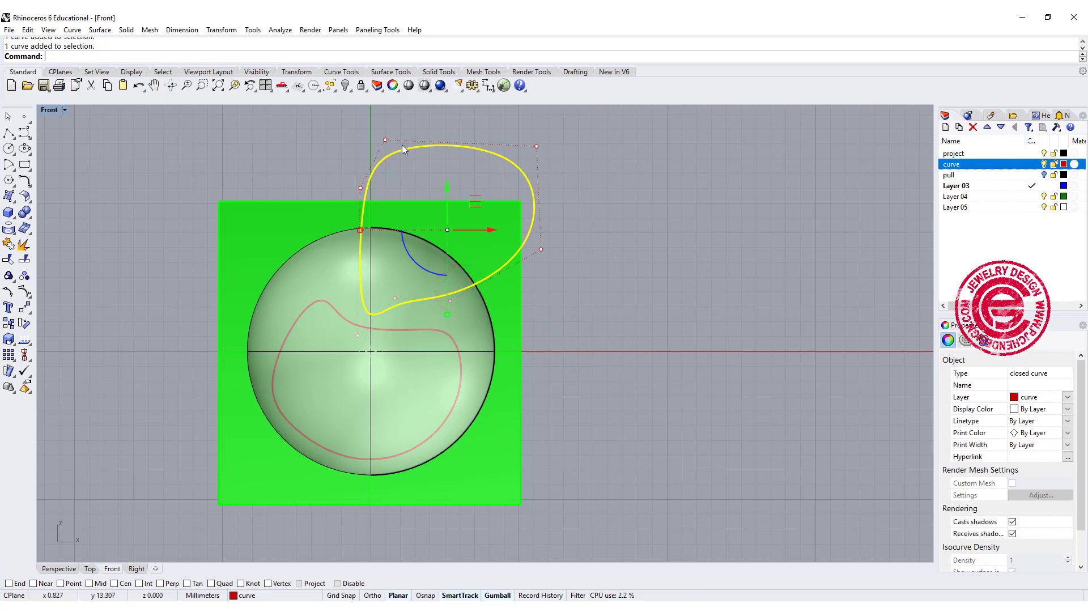
click(611, 291)
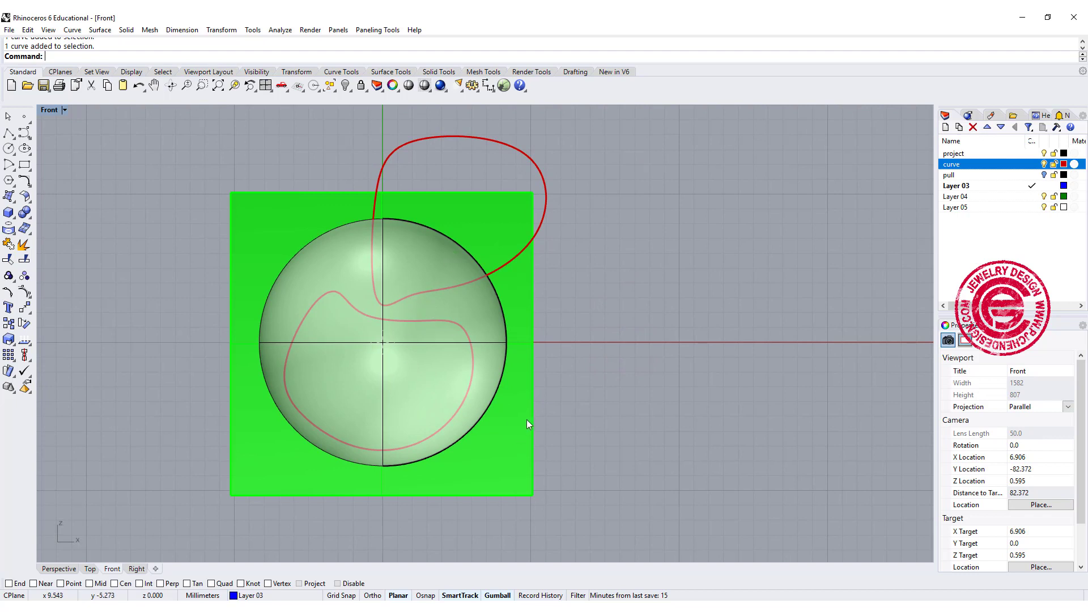
mouse_move(7, 229)
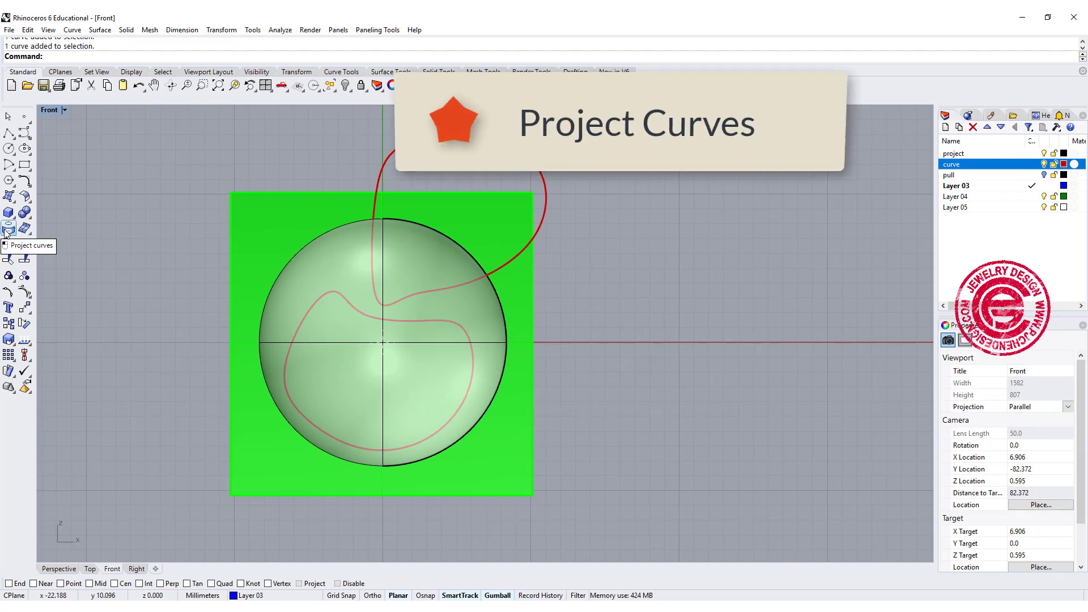
- Project the red closed curve onto the sphere with Project Curves
click(7, 228)
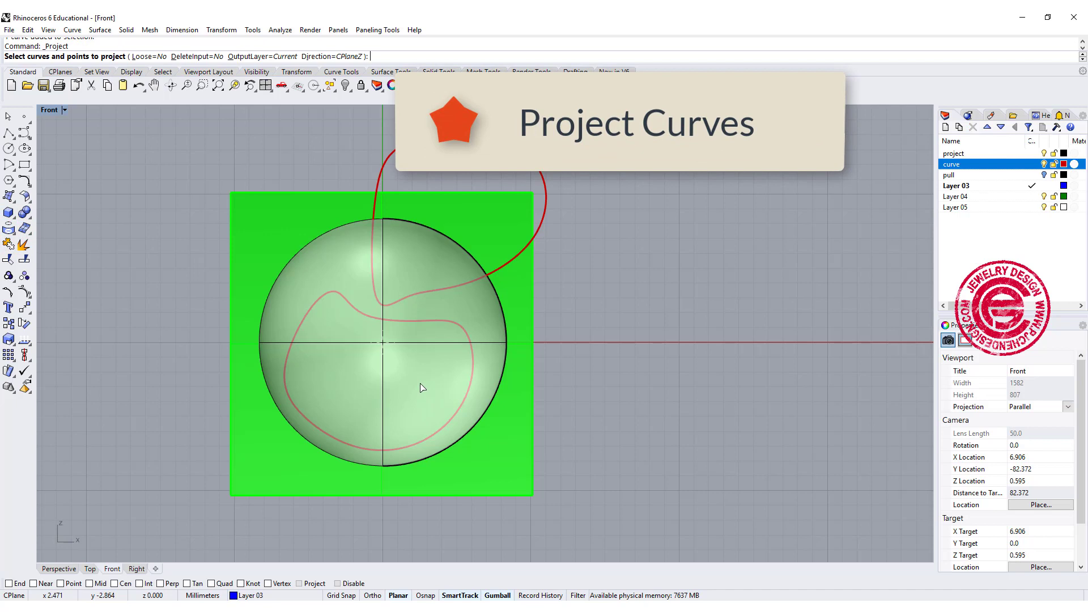
click(423, 320)
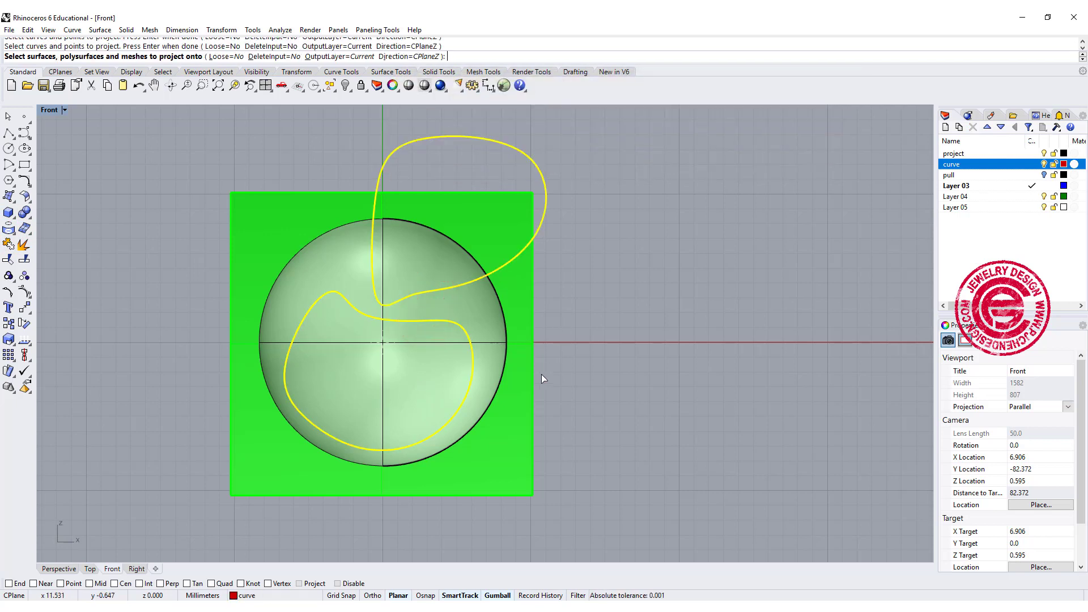
mouse_move(412, 273)
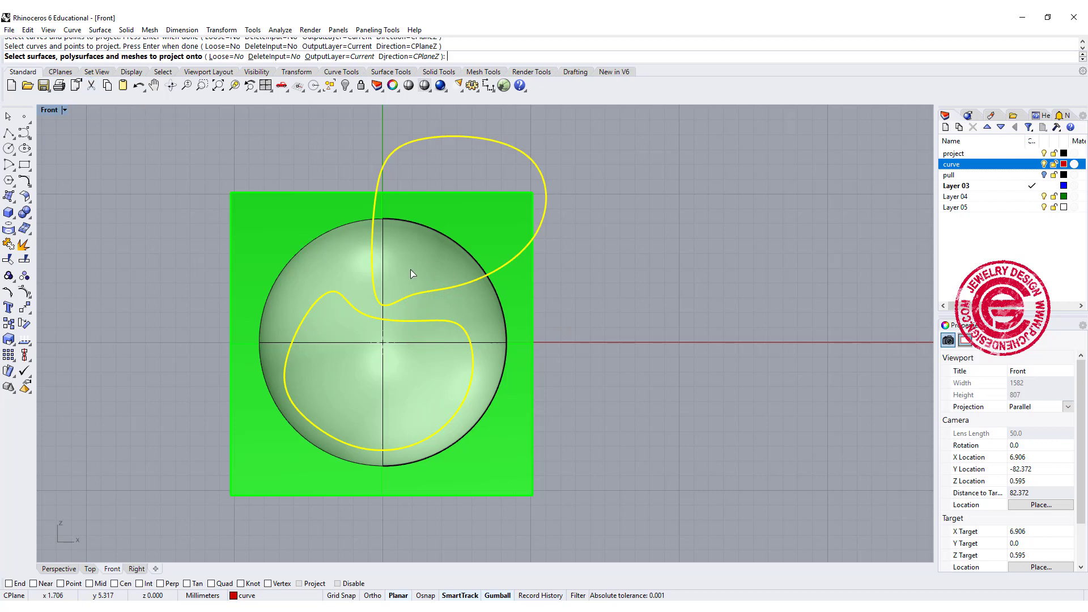
click(511, 284)
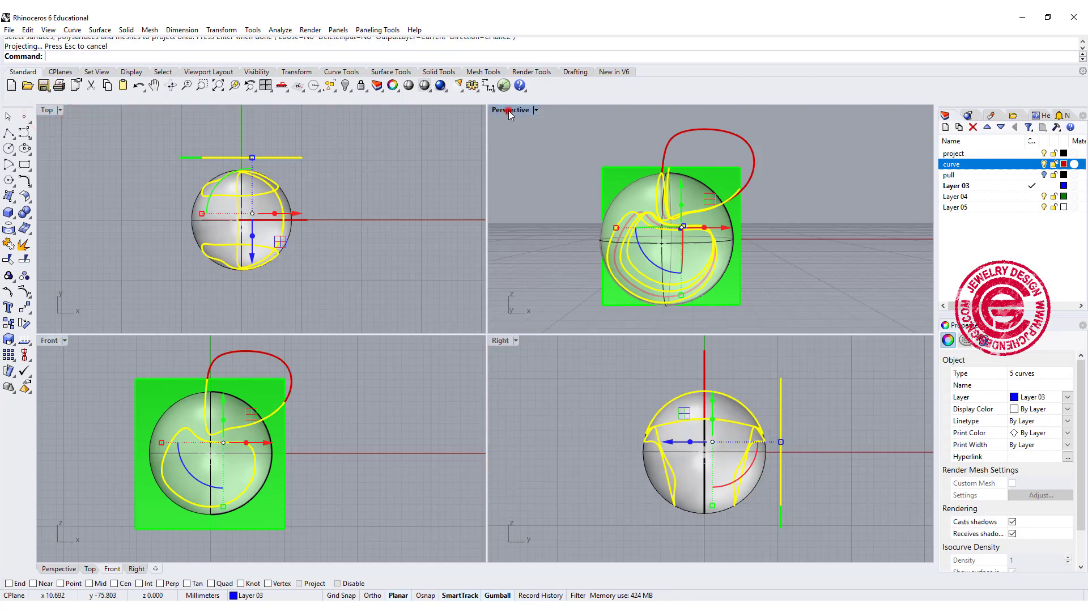
- Maximize the Perspective viewport and reselect the original closed curves around the projection
double_click(511, 109)
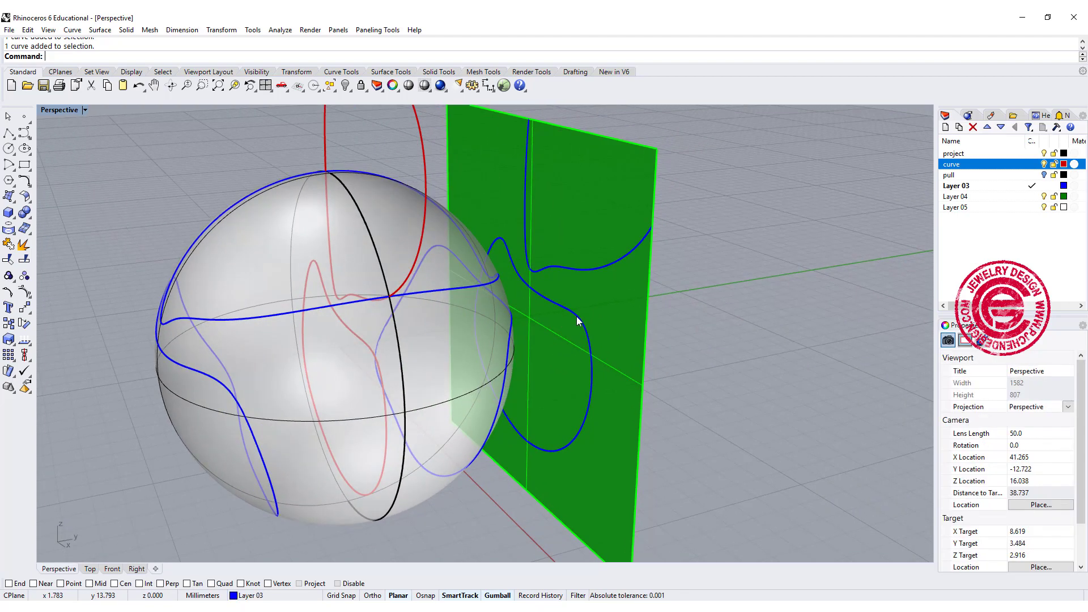
click(562, 212)
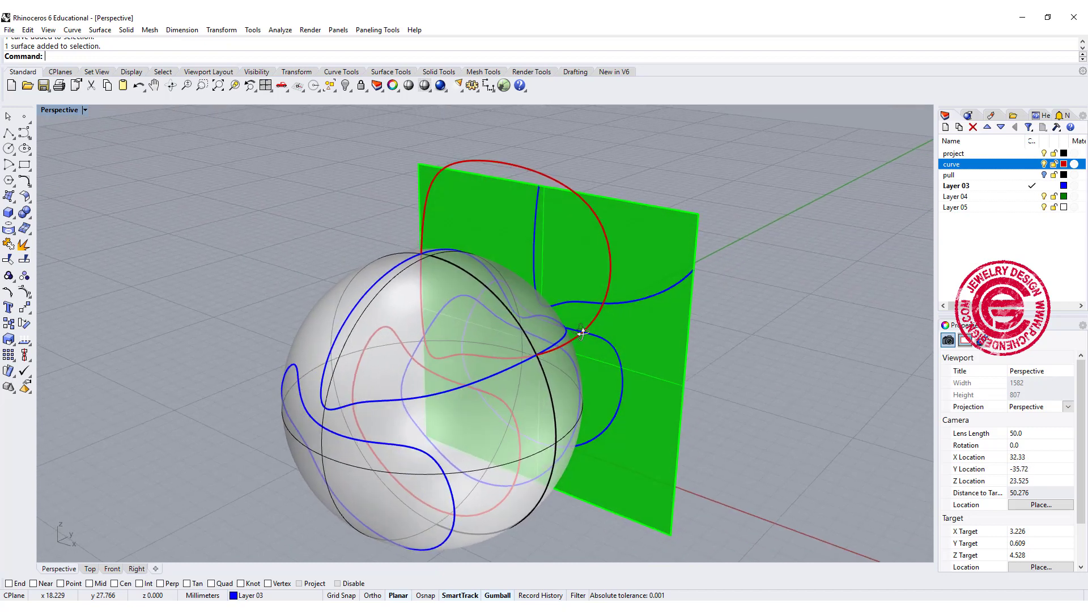
key(ctrl+y)
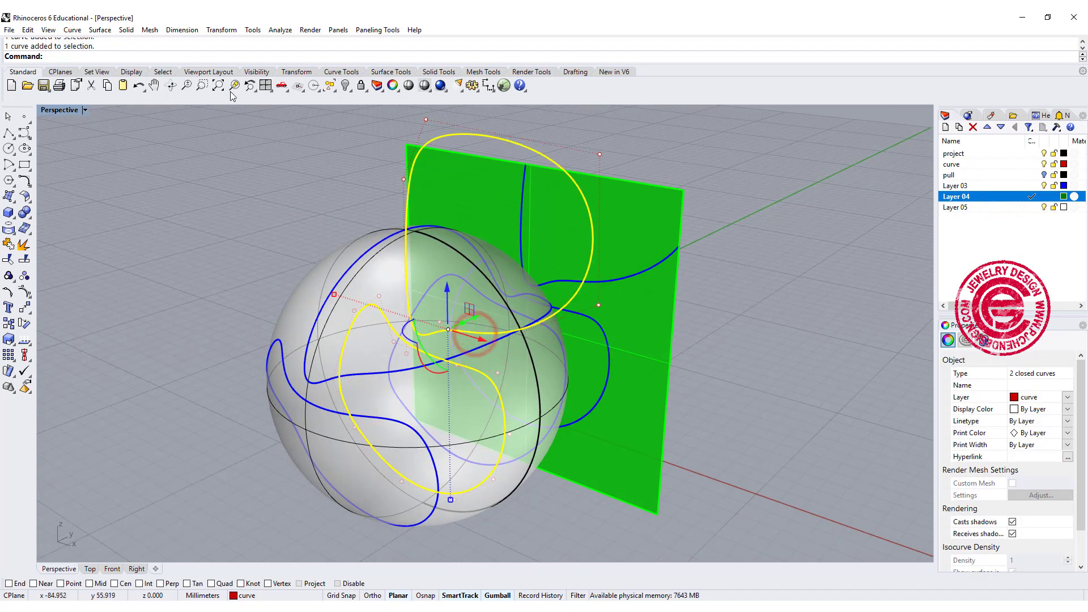
- Extrude the selected curves straight into tubes, then undo back to the original curve
click(126, 29)
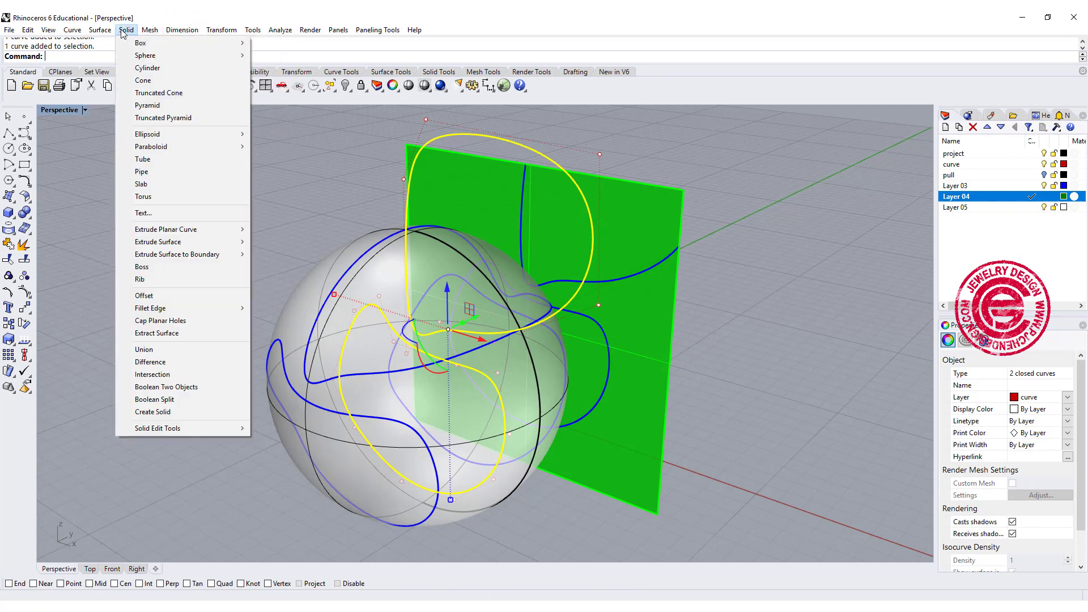
mouse_move(165, 229)
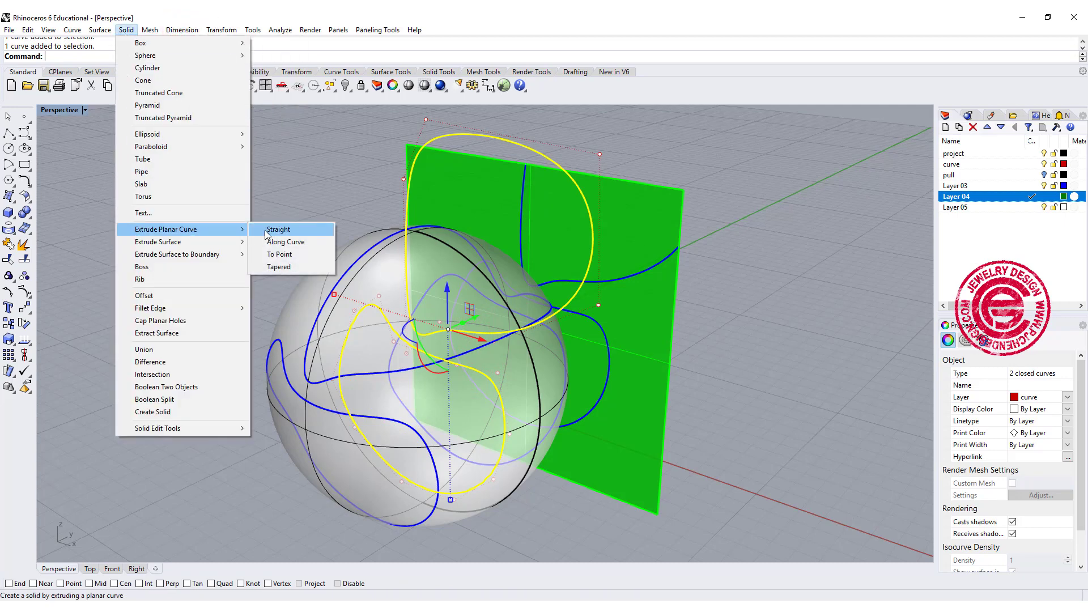
click(278, 229)
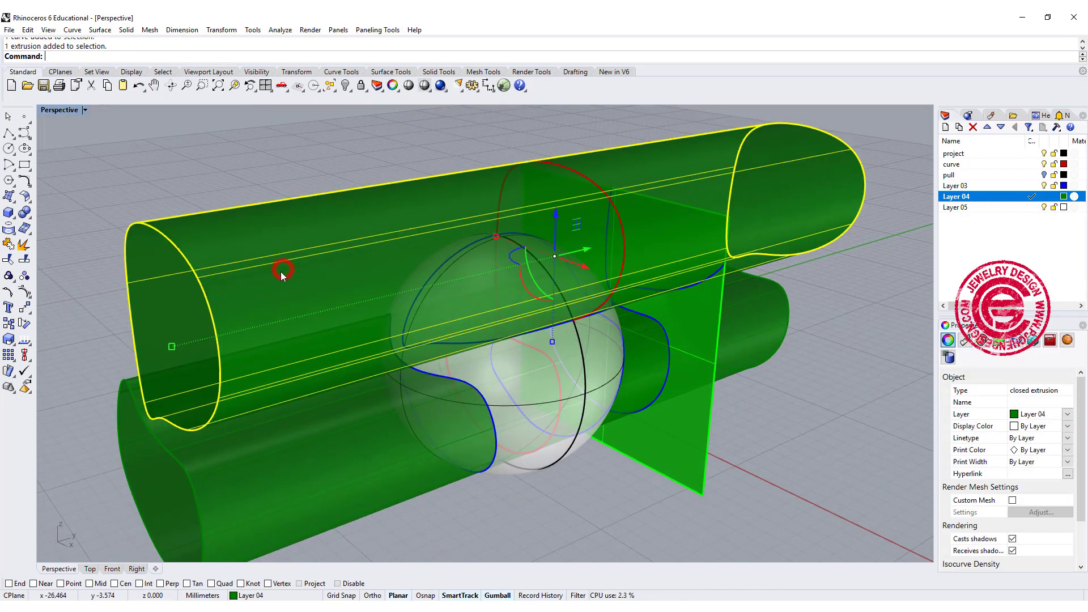
key(ctrl+z)
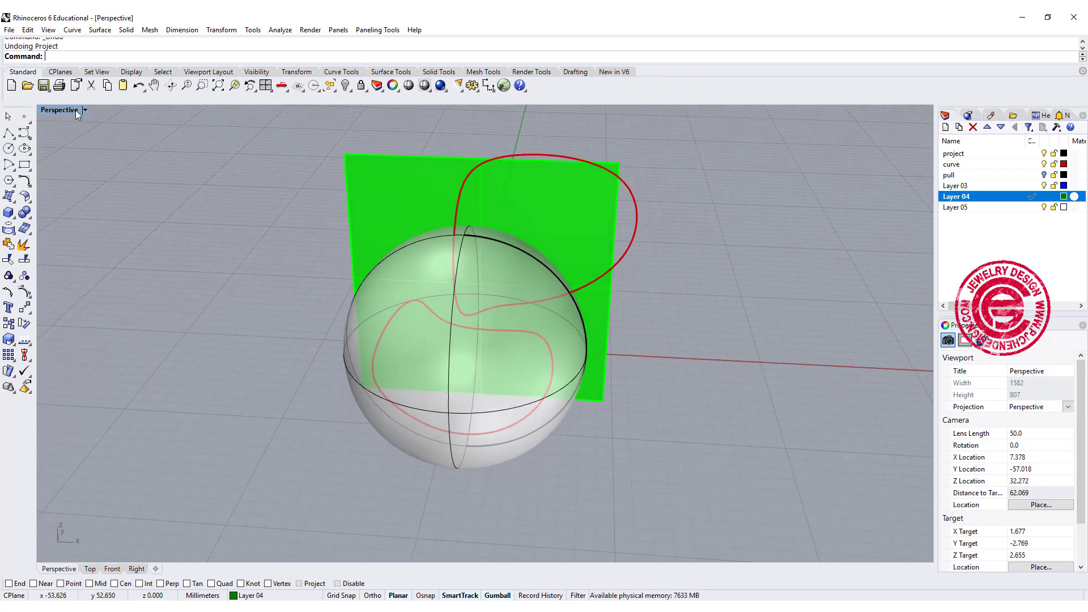
- Restore four viewports, project the red curve onto the sphere again, then undo it
click(85, 110)
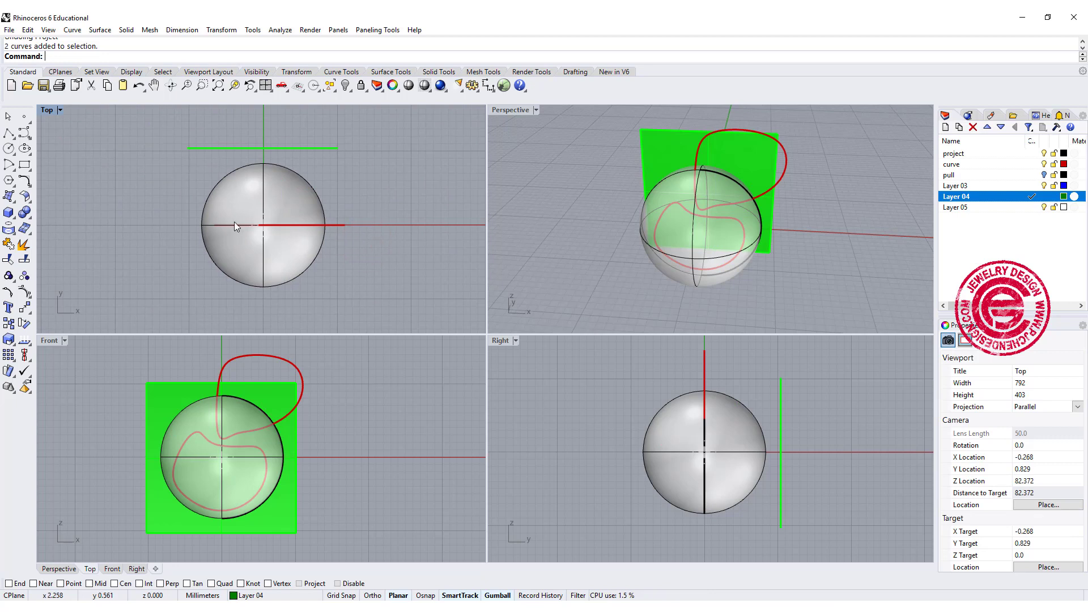
click(307, 251)
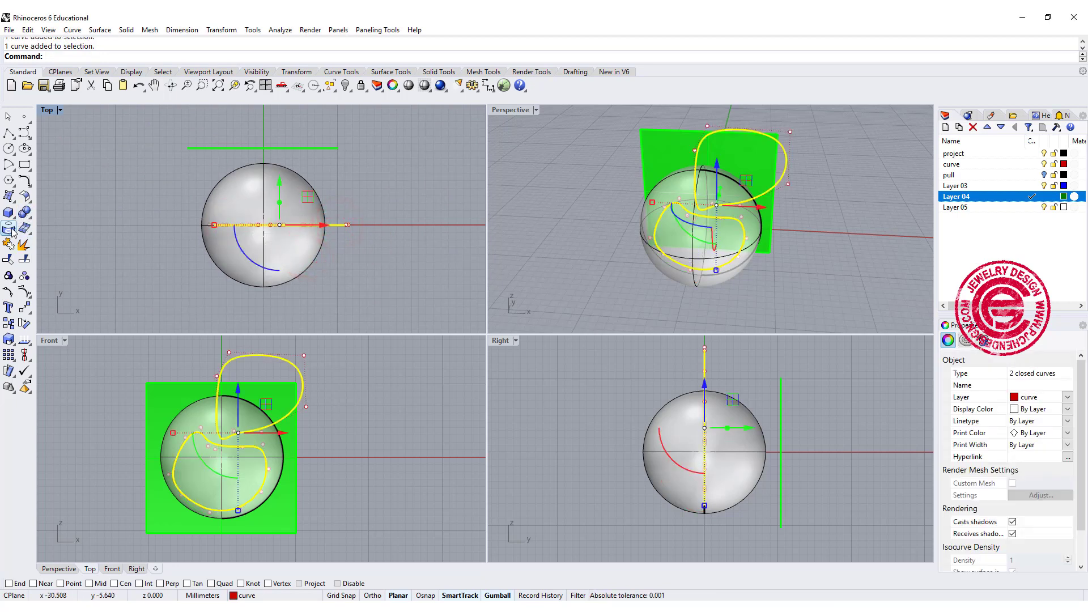
click(10, 227)
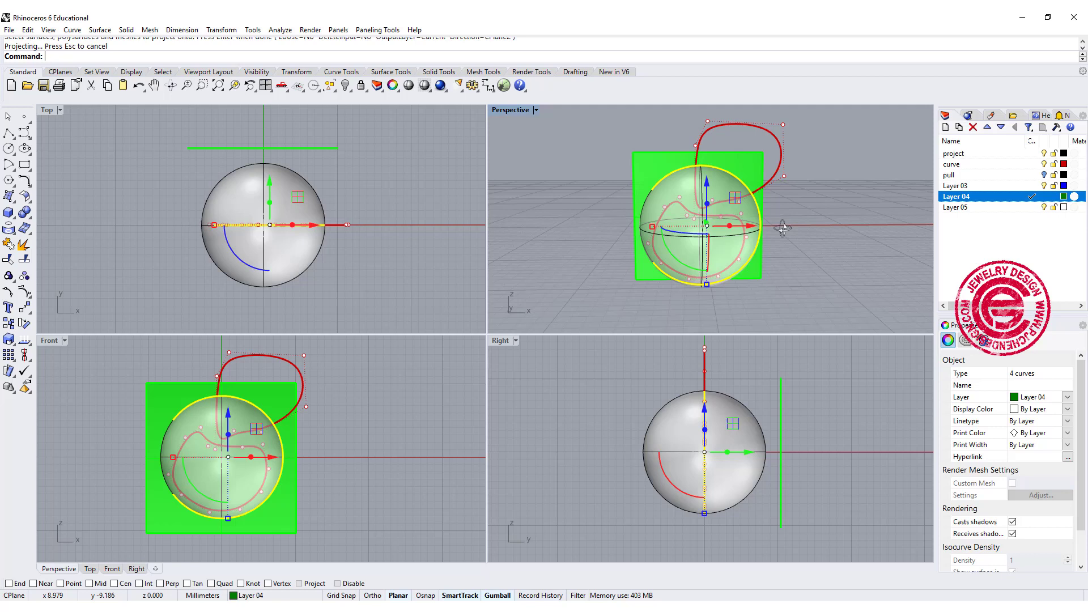
mouse_move(667, 298)
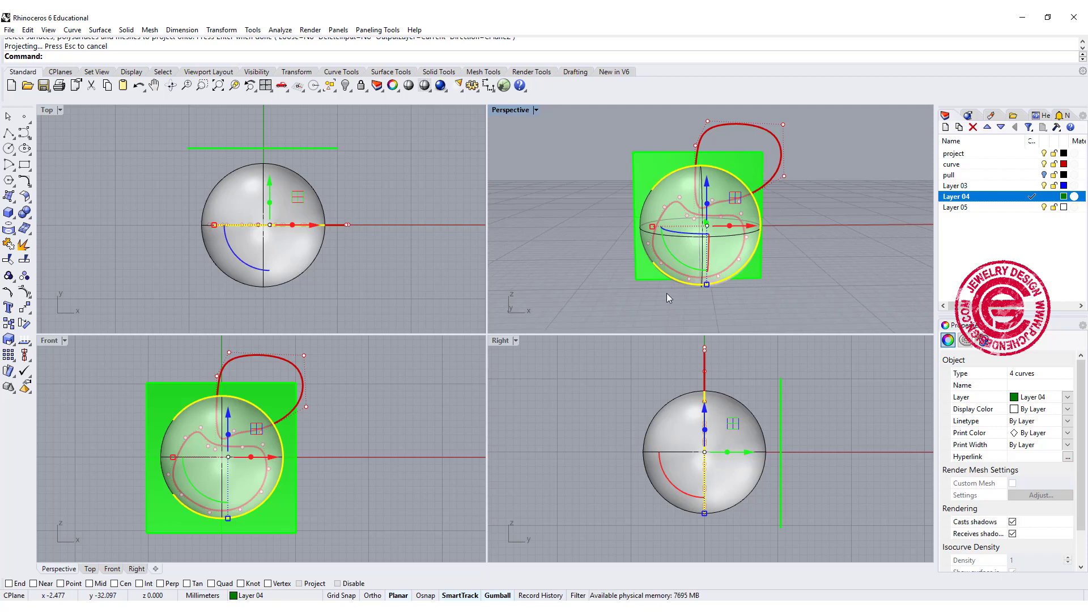
click(779, 303)
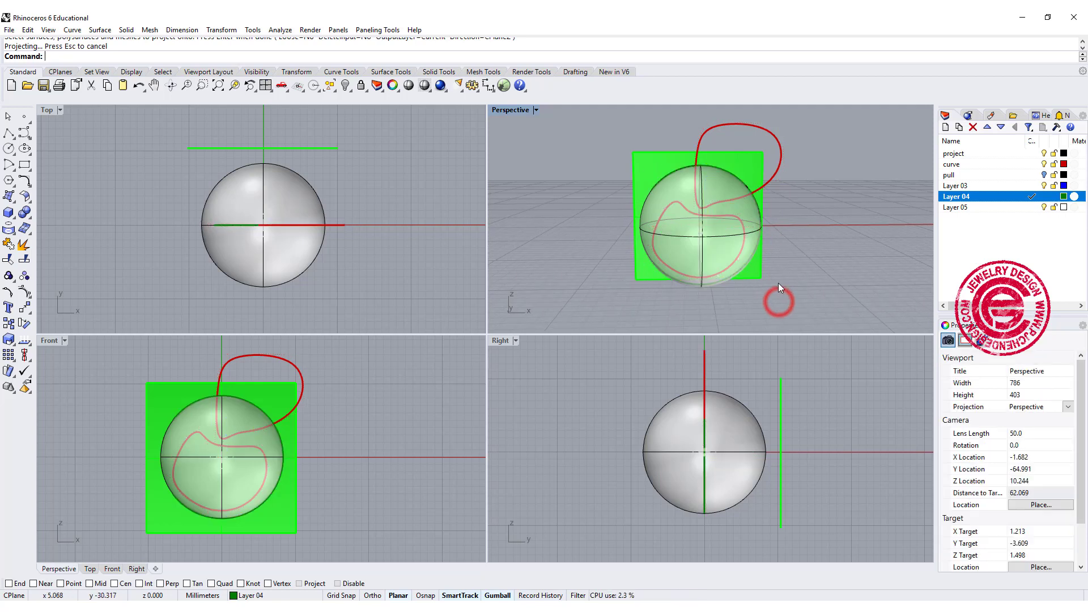
key(ctrl+z)
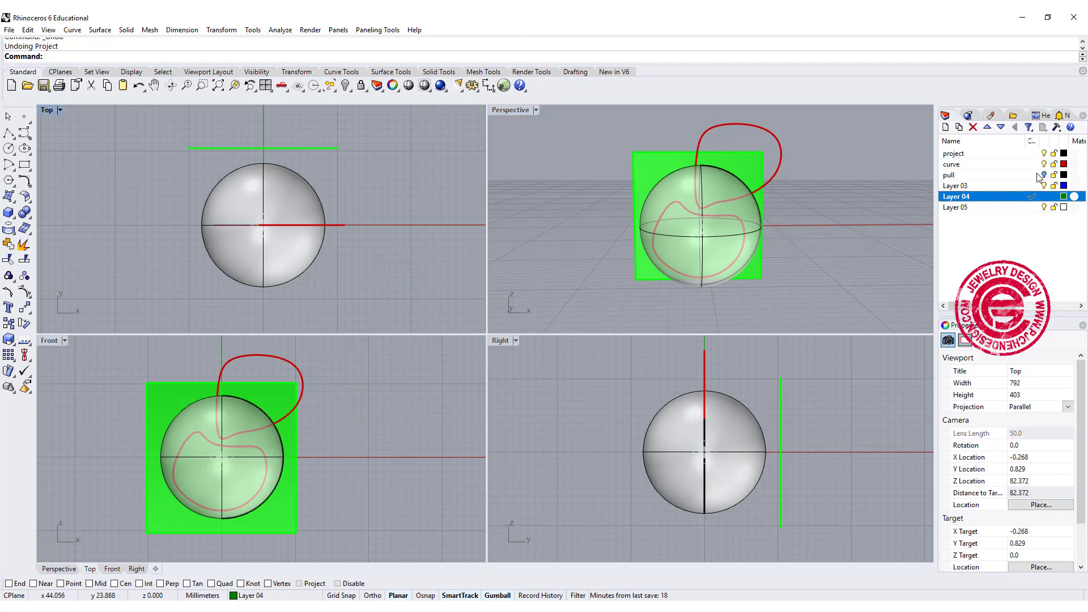
mouse_move(1040, 175)
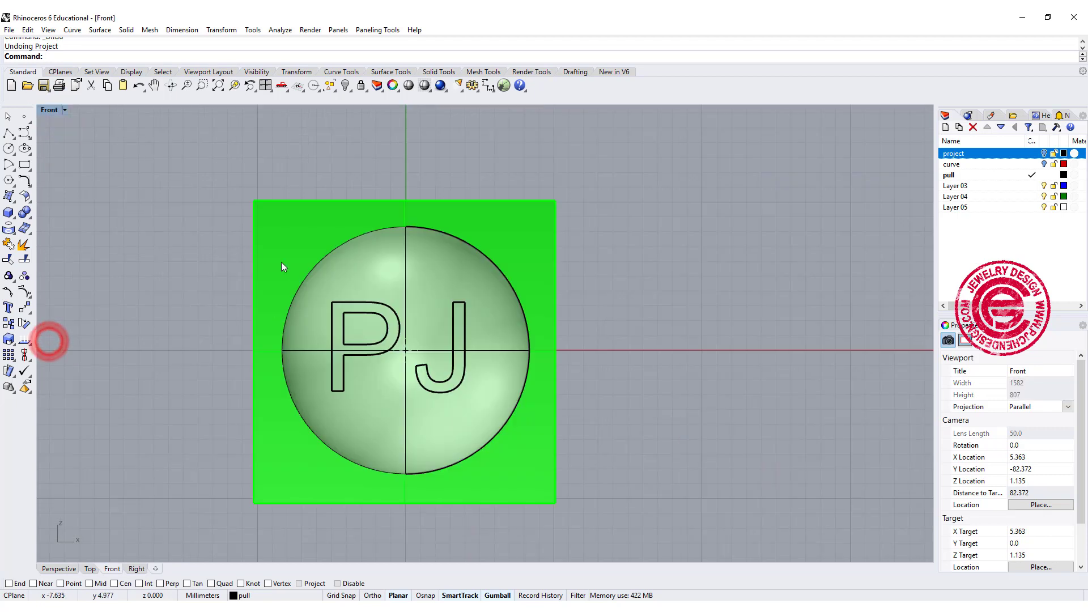
- Select the PJ letter outlines and project them onto the sphere
click(382, 319)
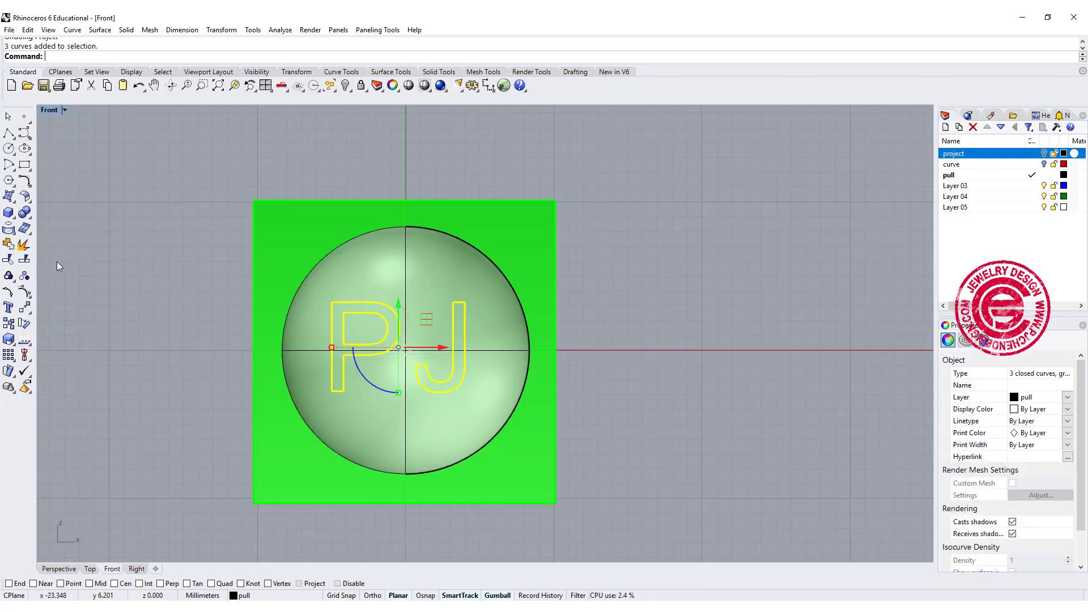
click(11, 229)
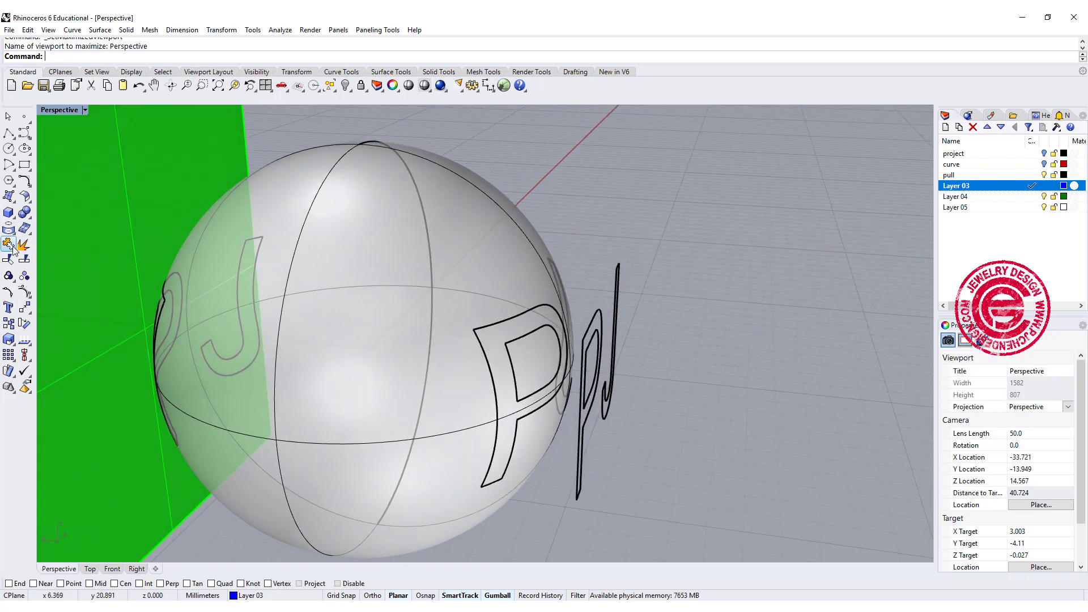
mouse_move(11, 245)
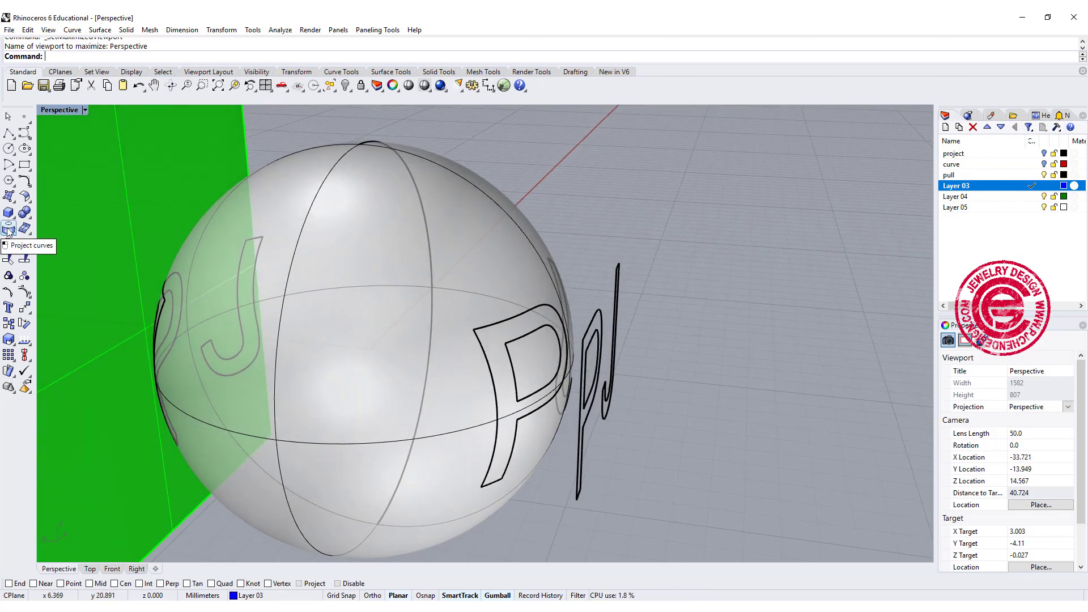
- Pull the PJ letter outlines onto the sphere's surface
click(9, 245)
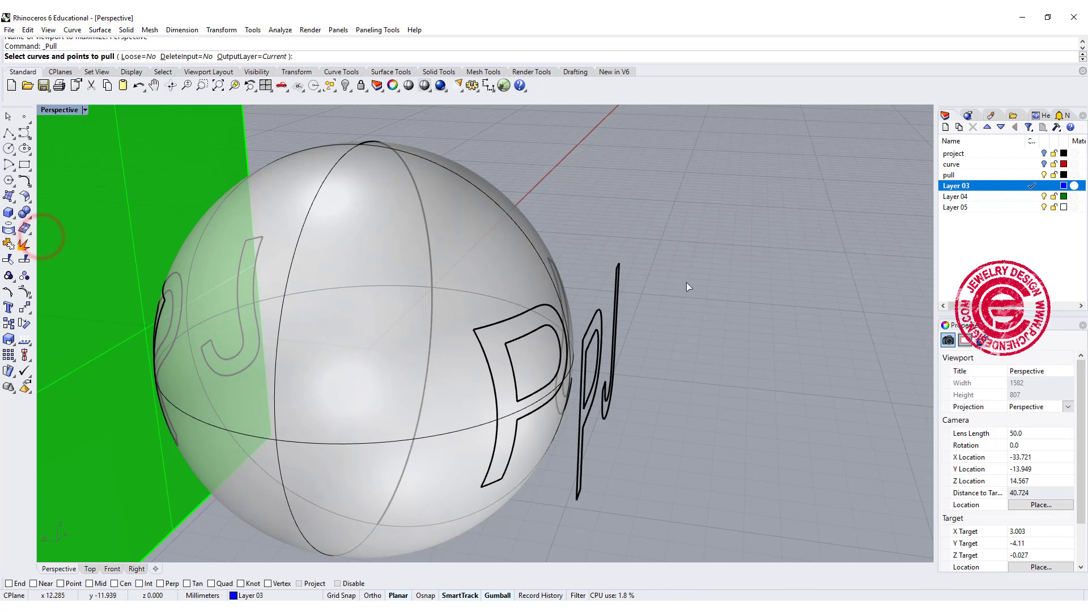
click(613, 348)
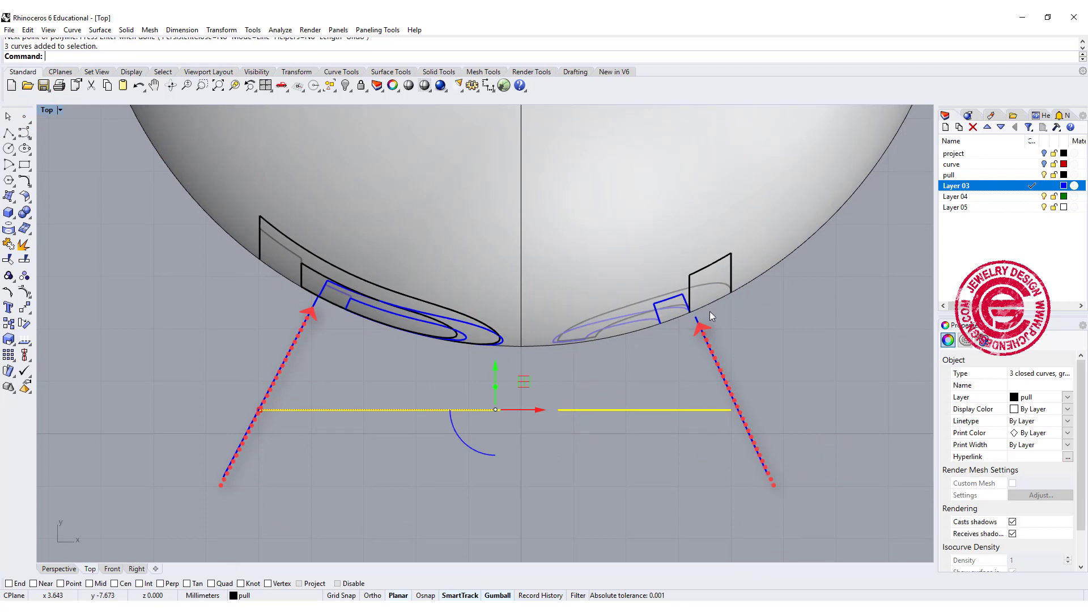
mouse_move(454, 325)
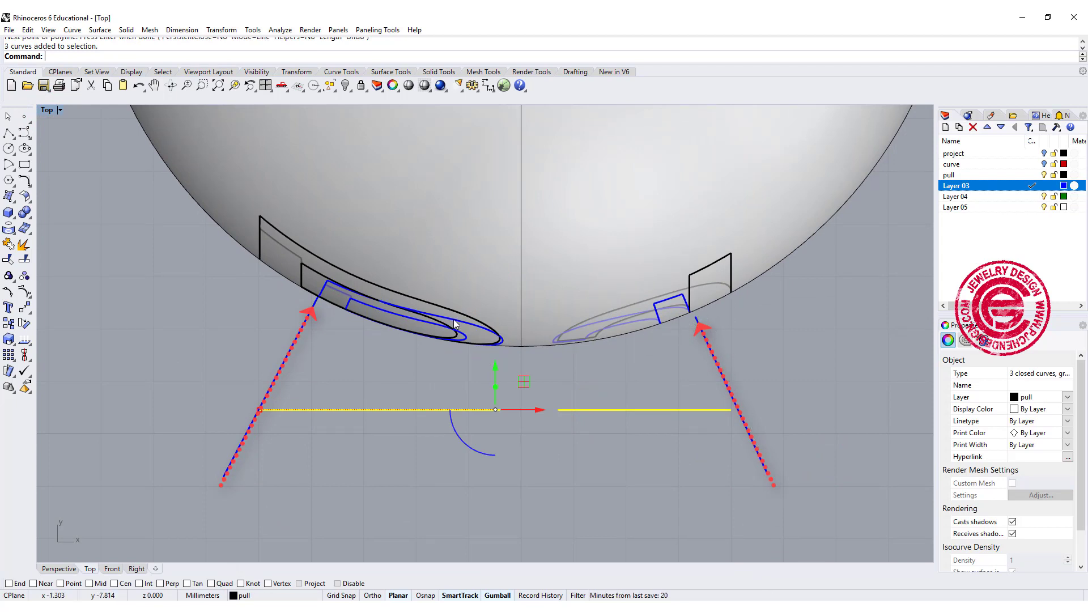
- Restore four viewports and maximize Perspective to compare pulled versus projected PJ curves
click(222, 351)
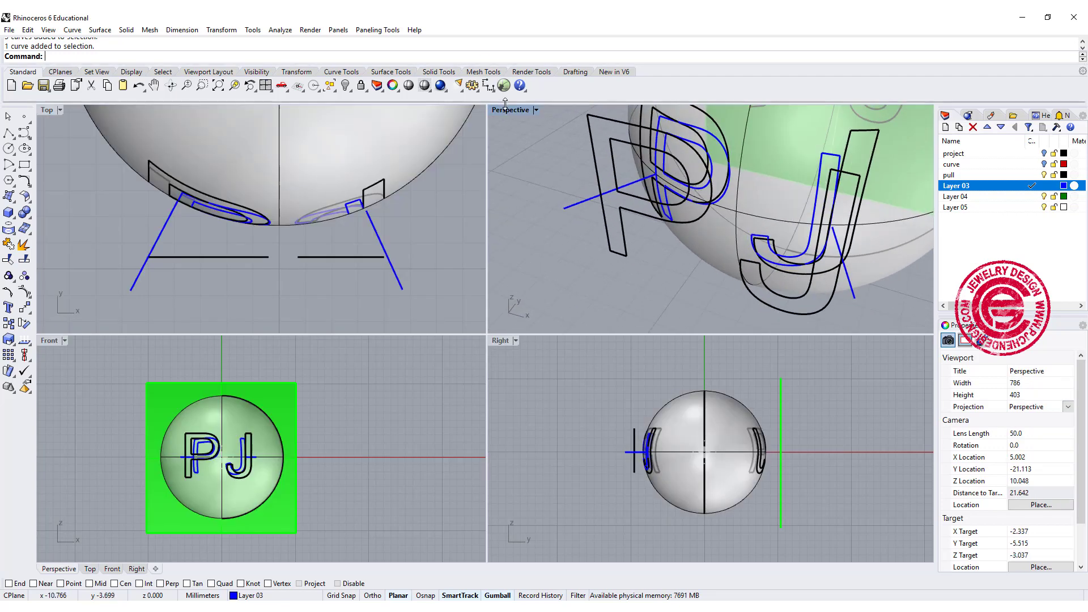
double_click(510, 110)
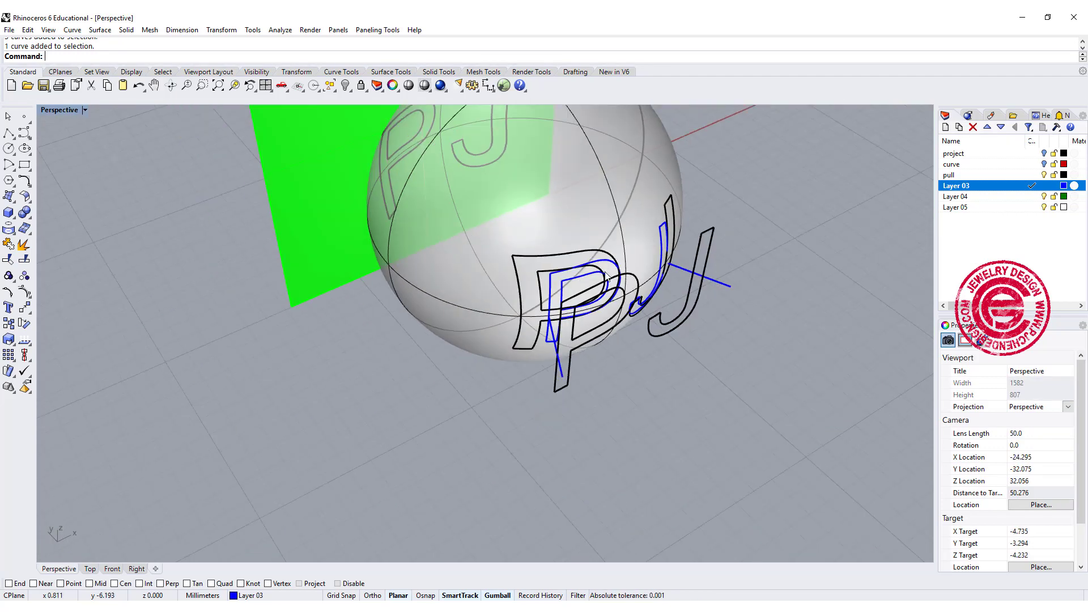